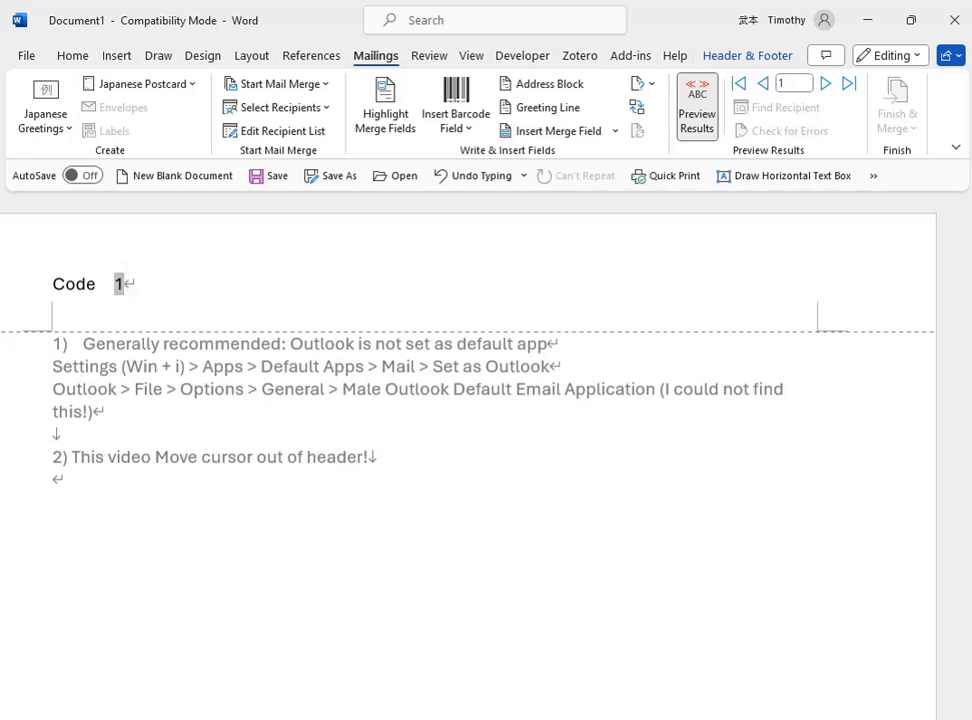
mouse_move(358, 644)
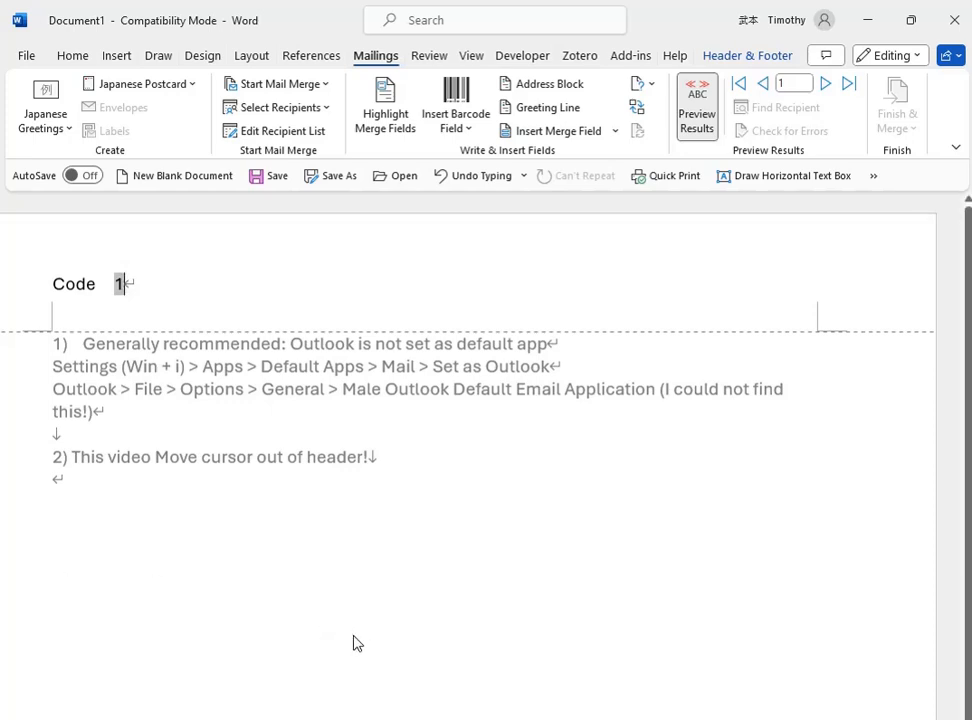
mouse_move(64, 362)
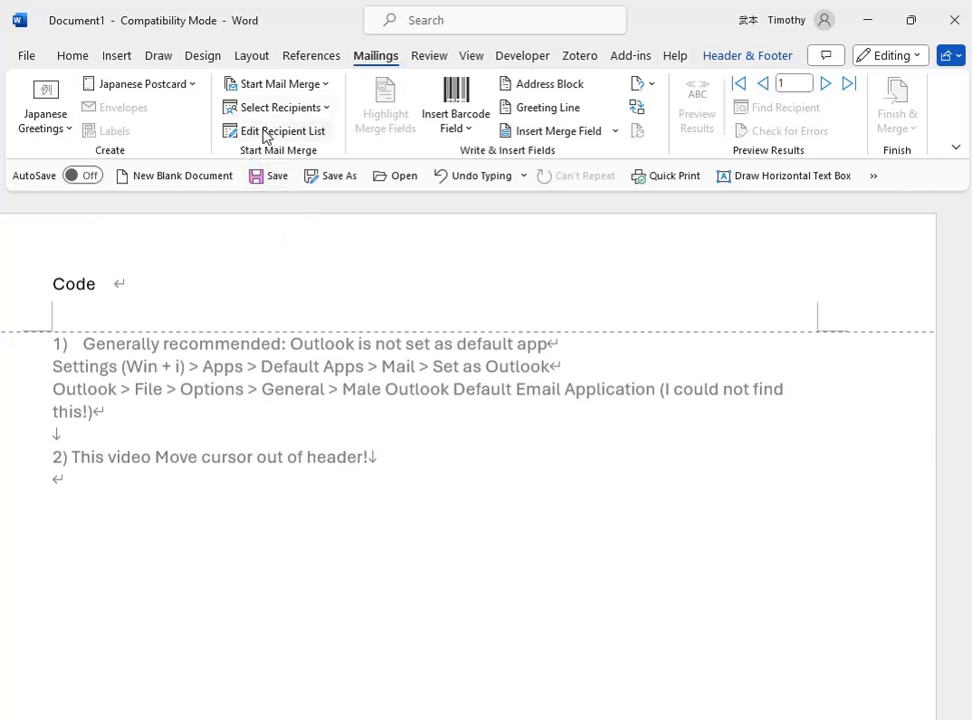
mouse_move(276, 108)
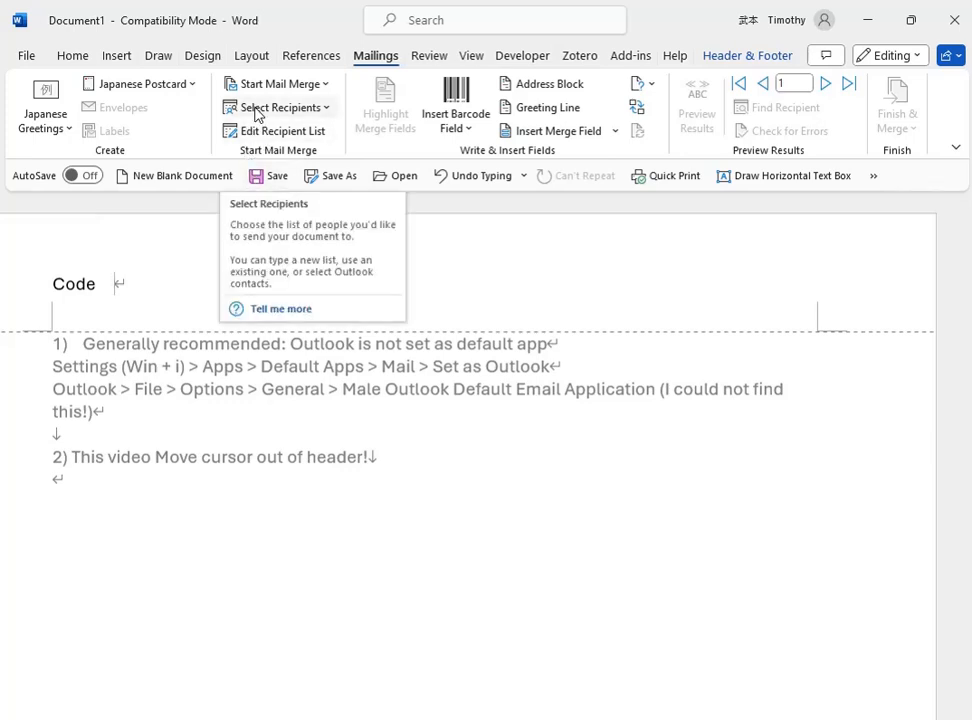
- Choose an existing file as the recipient list for the merge
left_click(272, 108)
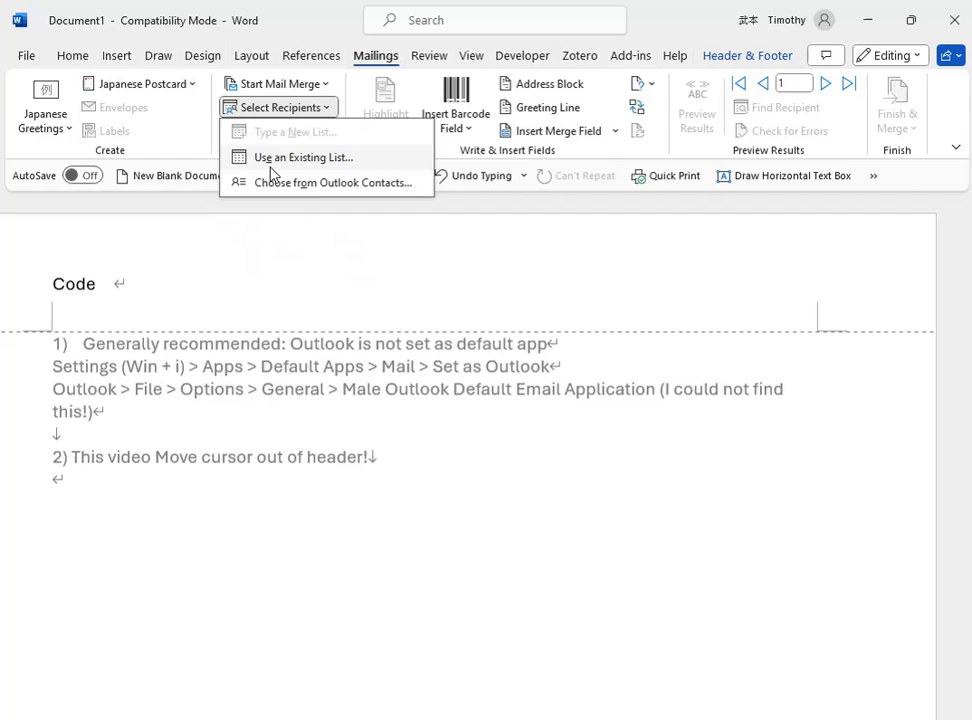
left_click(304, 156)
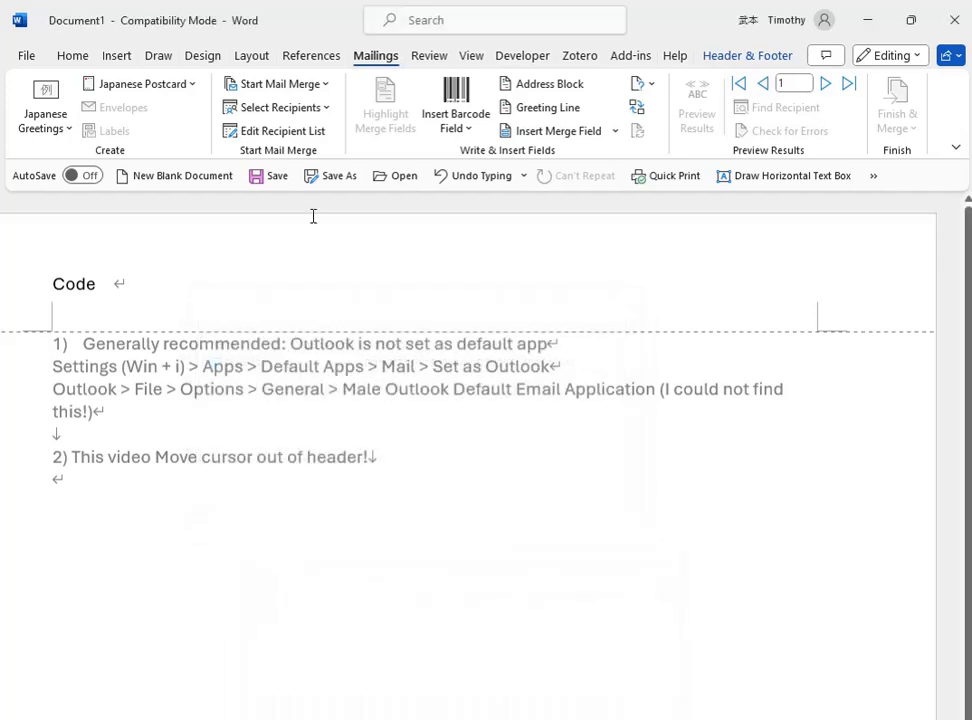
mouse_move(556, 132)
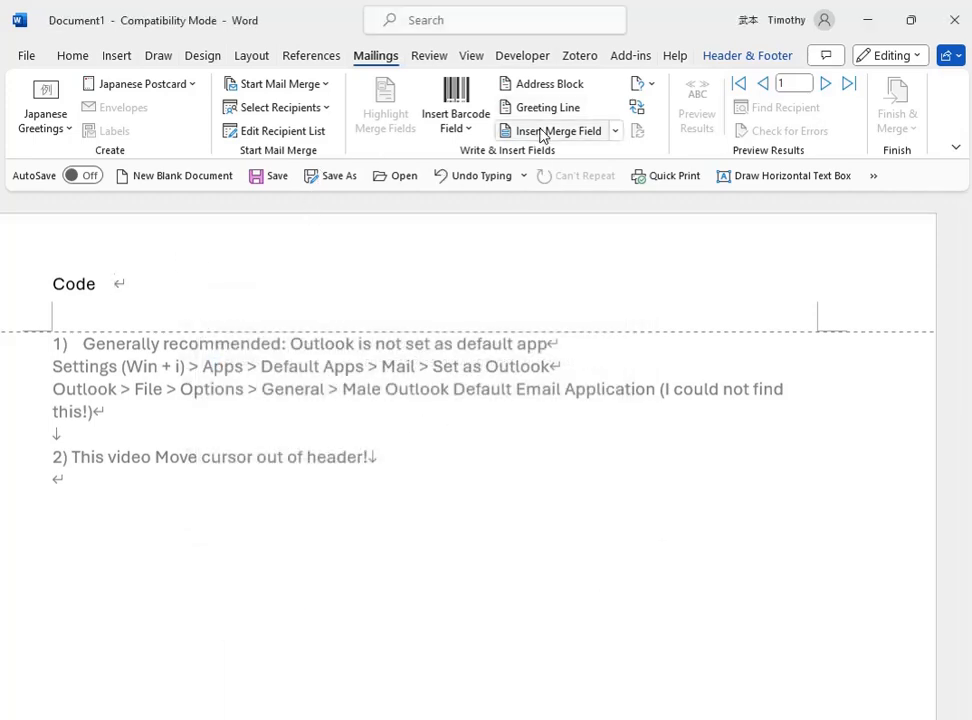
- Insert the 'codes' merge field after Code in the header and preview it as 1_BAC78
left_click(558, 132)
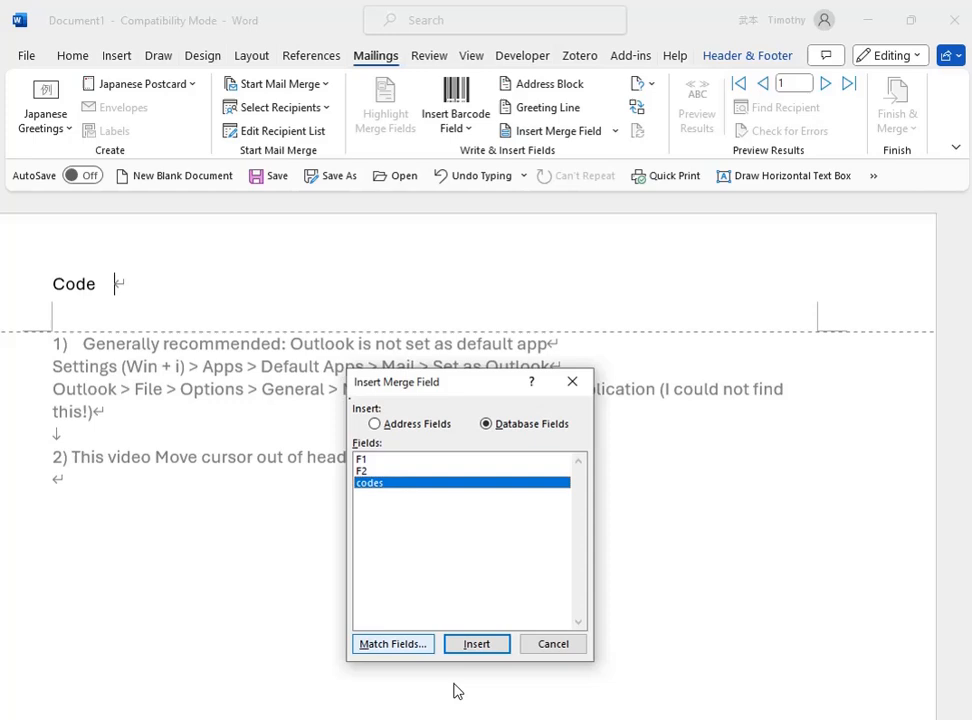
left_click(476, 644)
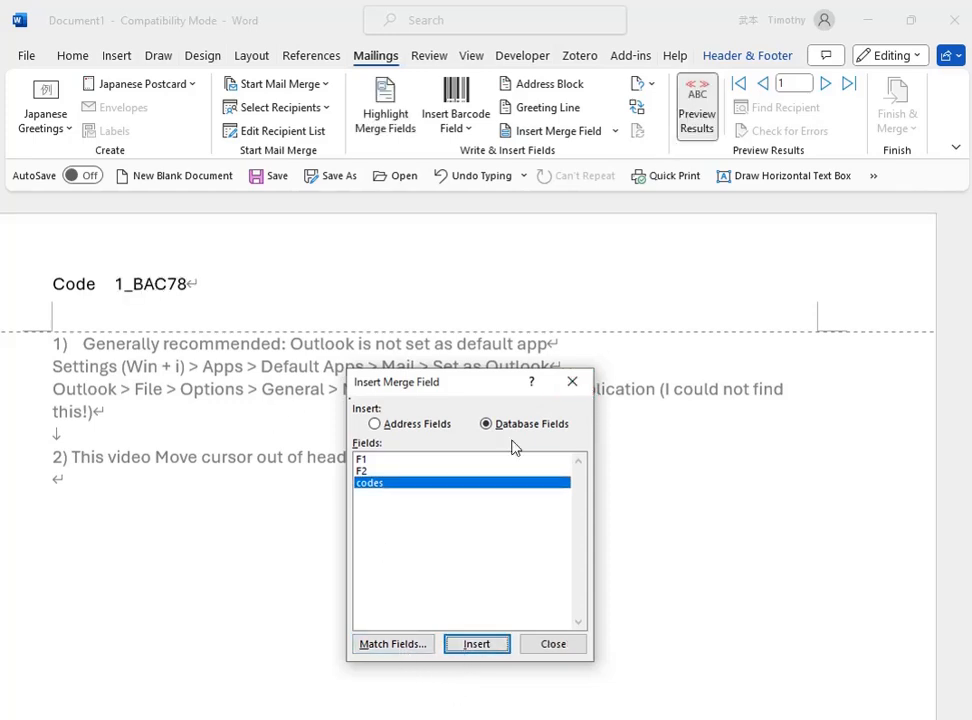
mouse_move(558, 574)
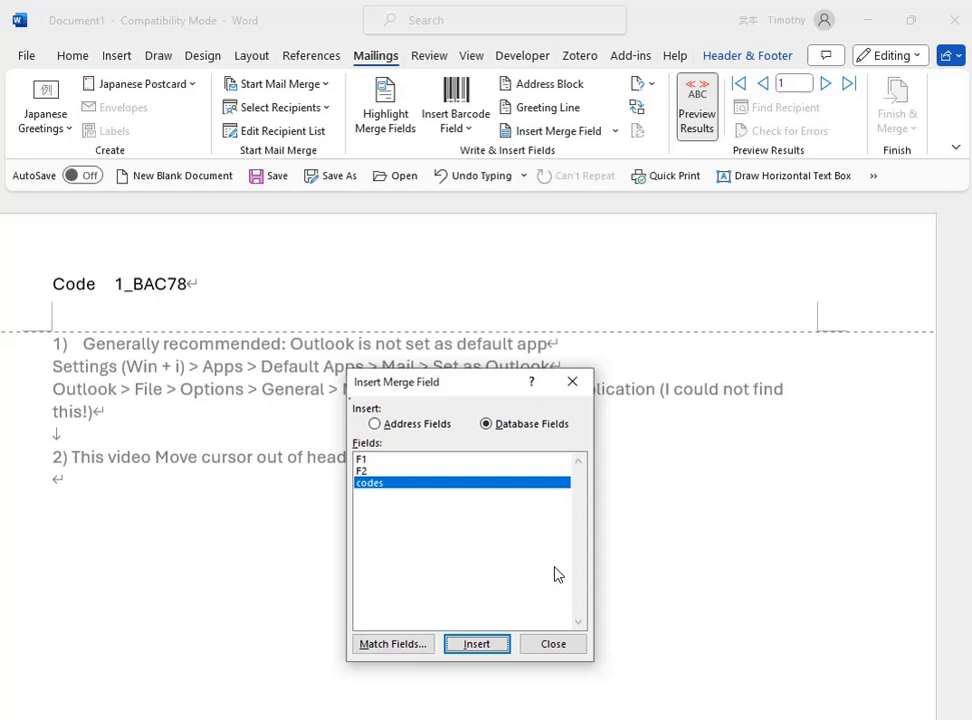
left_click(476, 644)
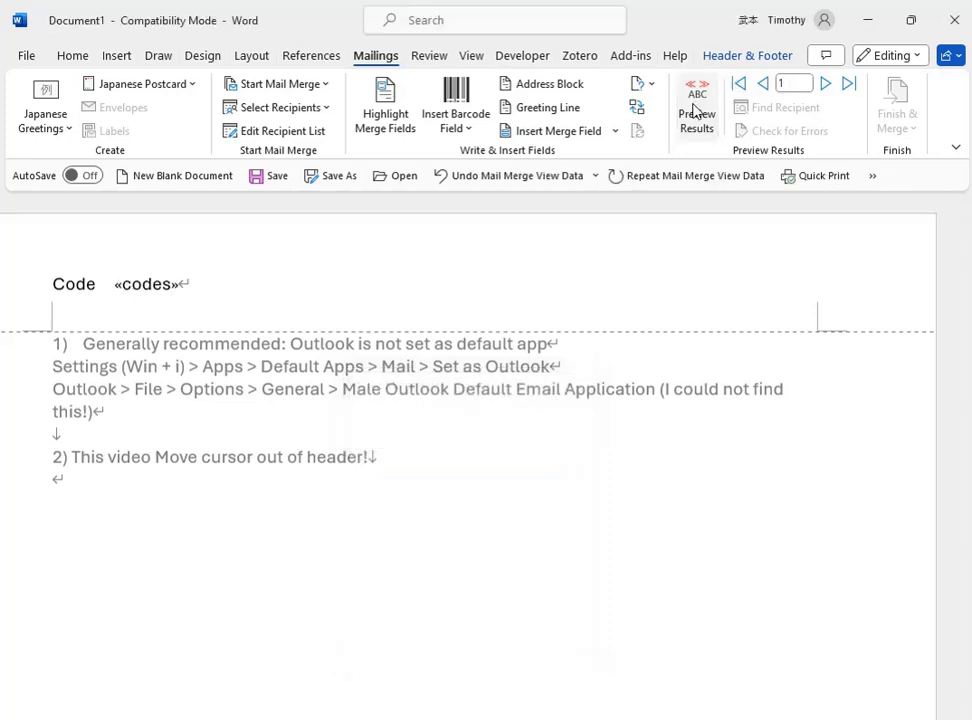
left_click(696, 104)
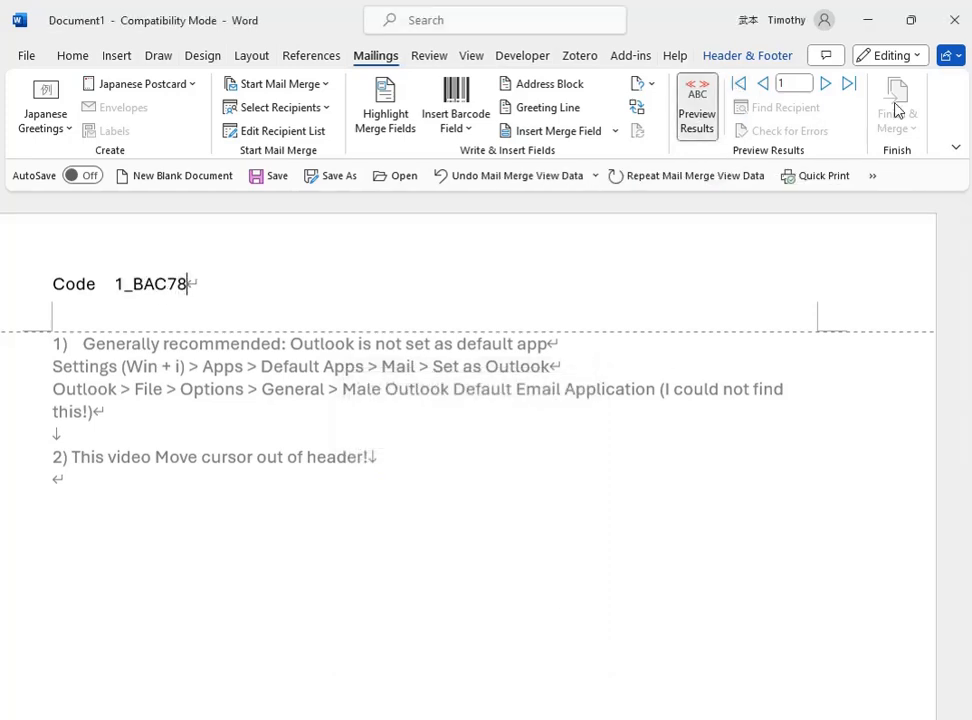
mouse_move(896, 100)
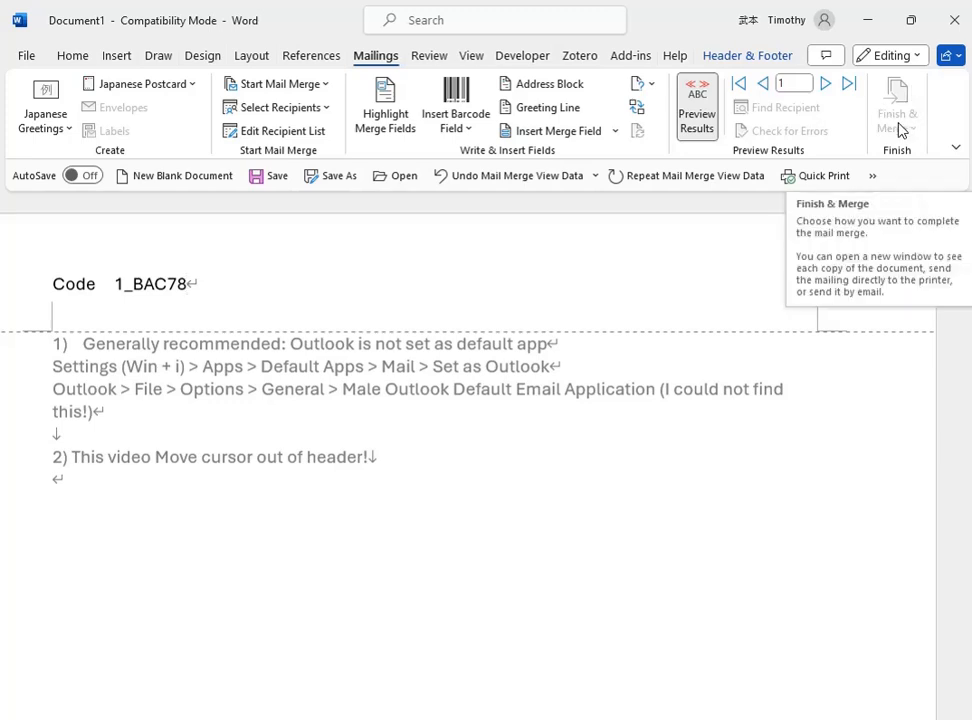
mouse_move(796, 176)
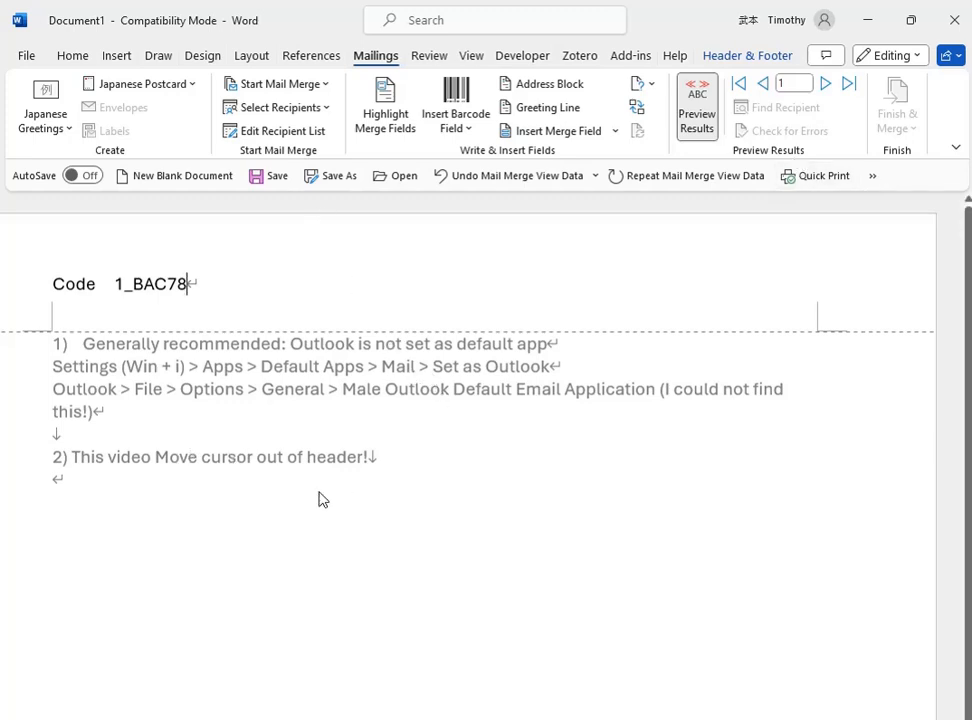
mouse_move(488, 322)
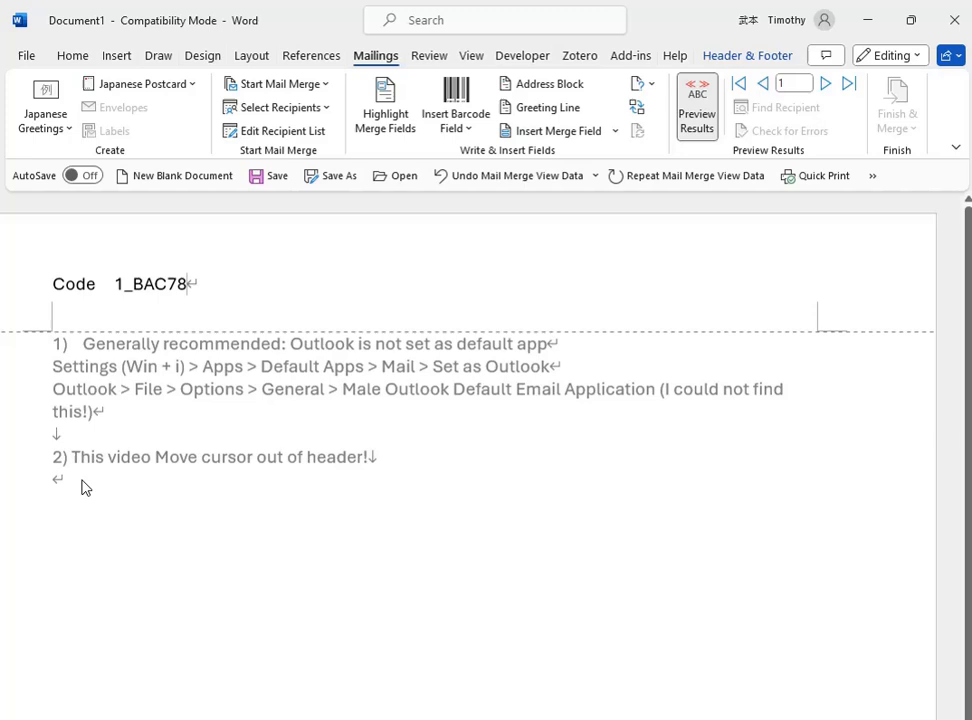
mouse_move(70, 490)
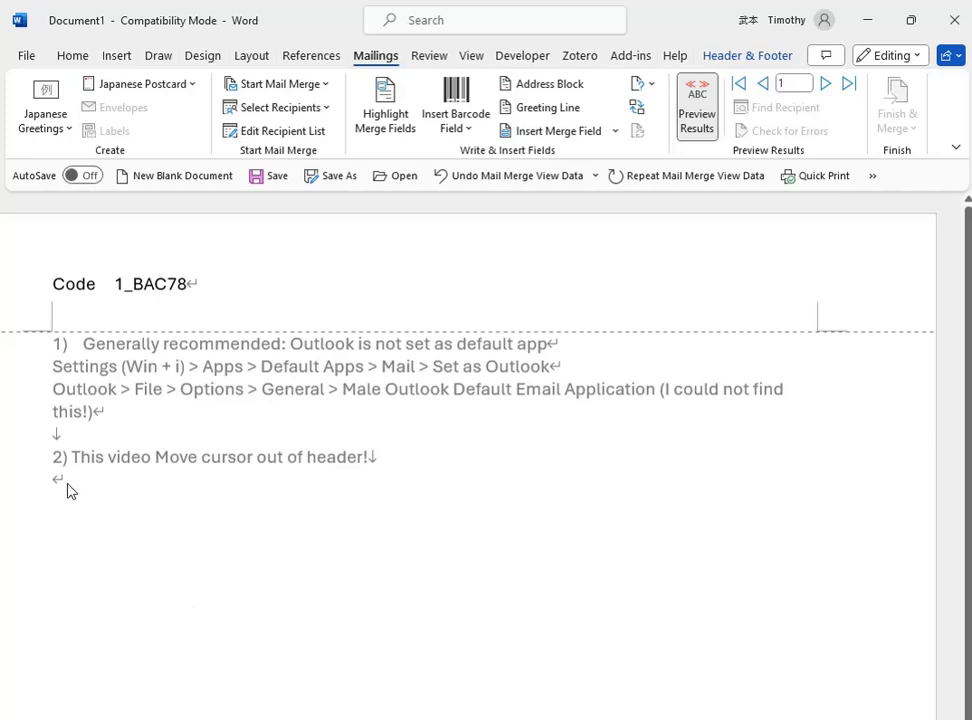
mouse_move(64, 488)
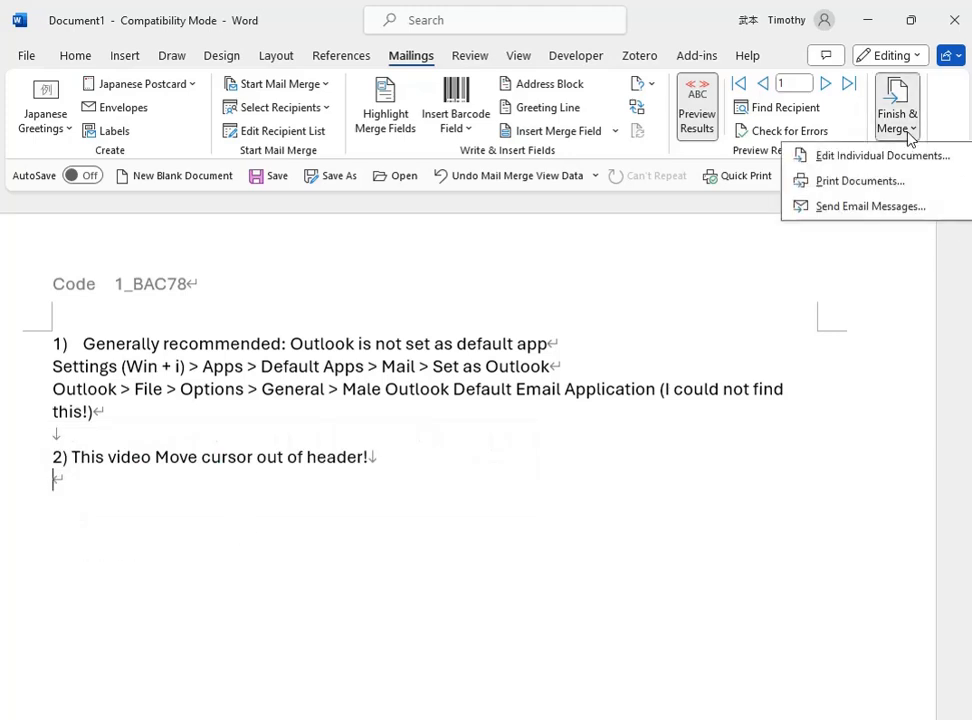
mouse_move(860, 180)
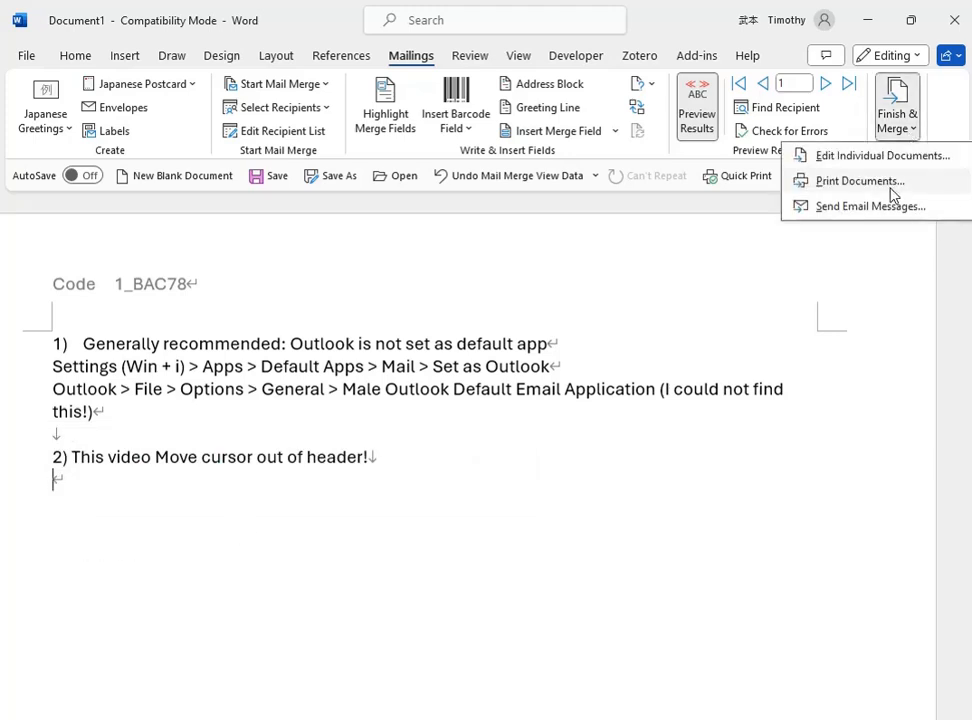
- Start Finish & Merge > Print Documents to reach the Merge to Printer dialog for all records
left_click(858, 180)
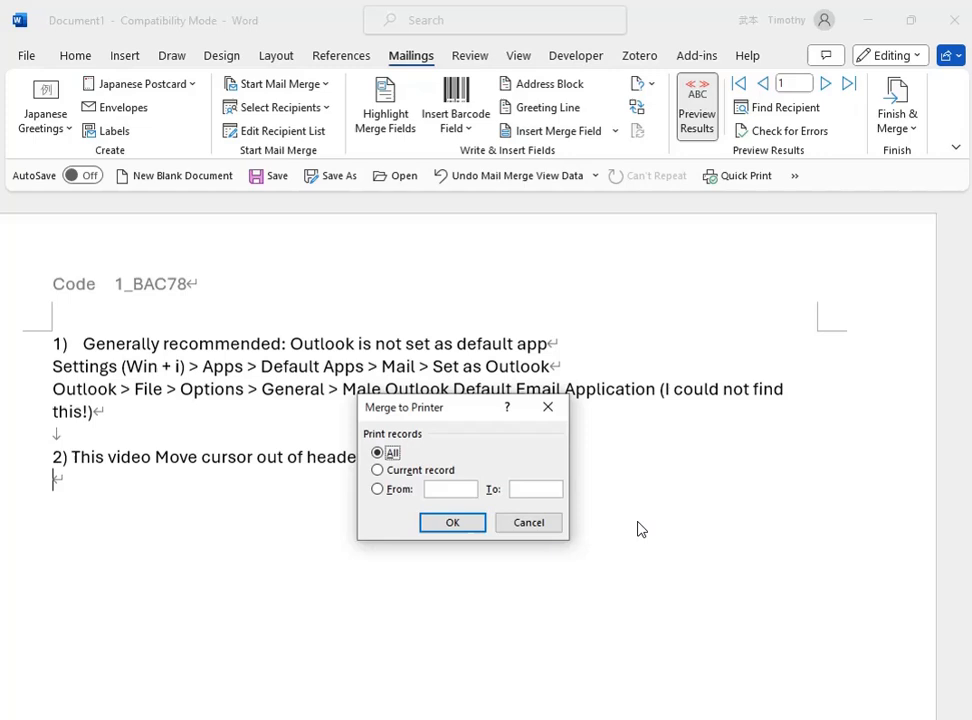